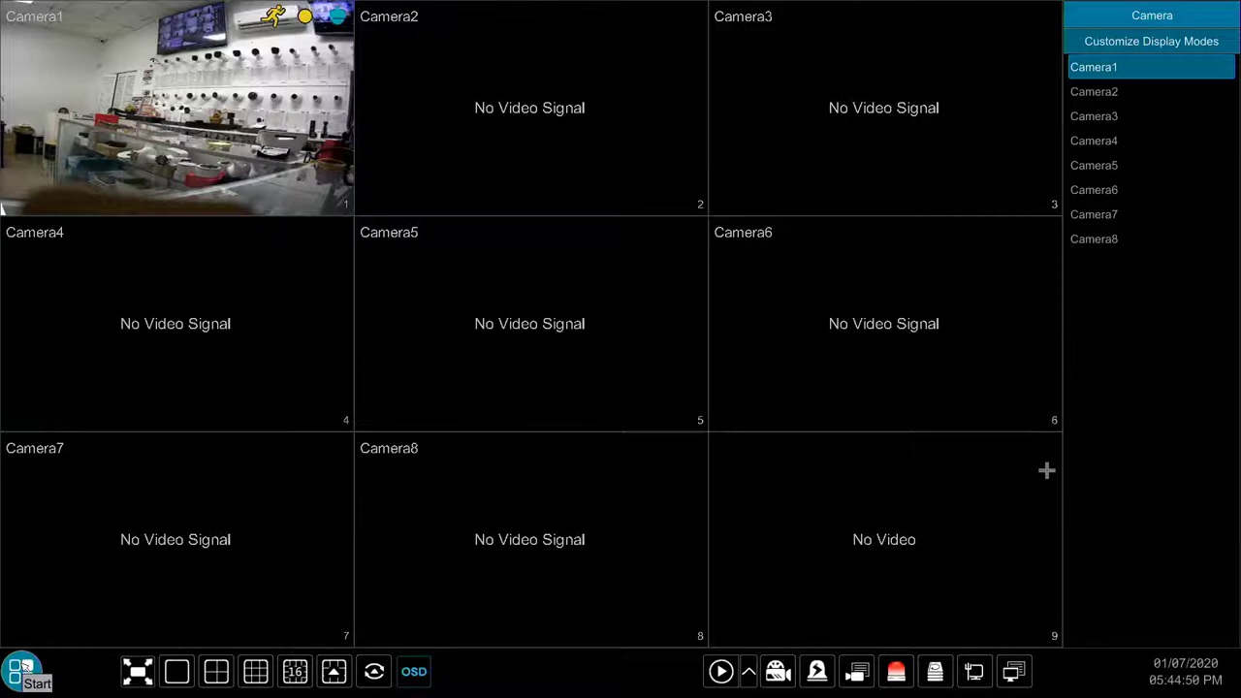
- Open and close the main system menu from the toolbar
{"action": "left_click", "coordinate": [27, 671]}
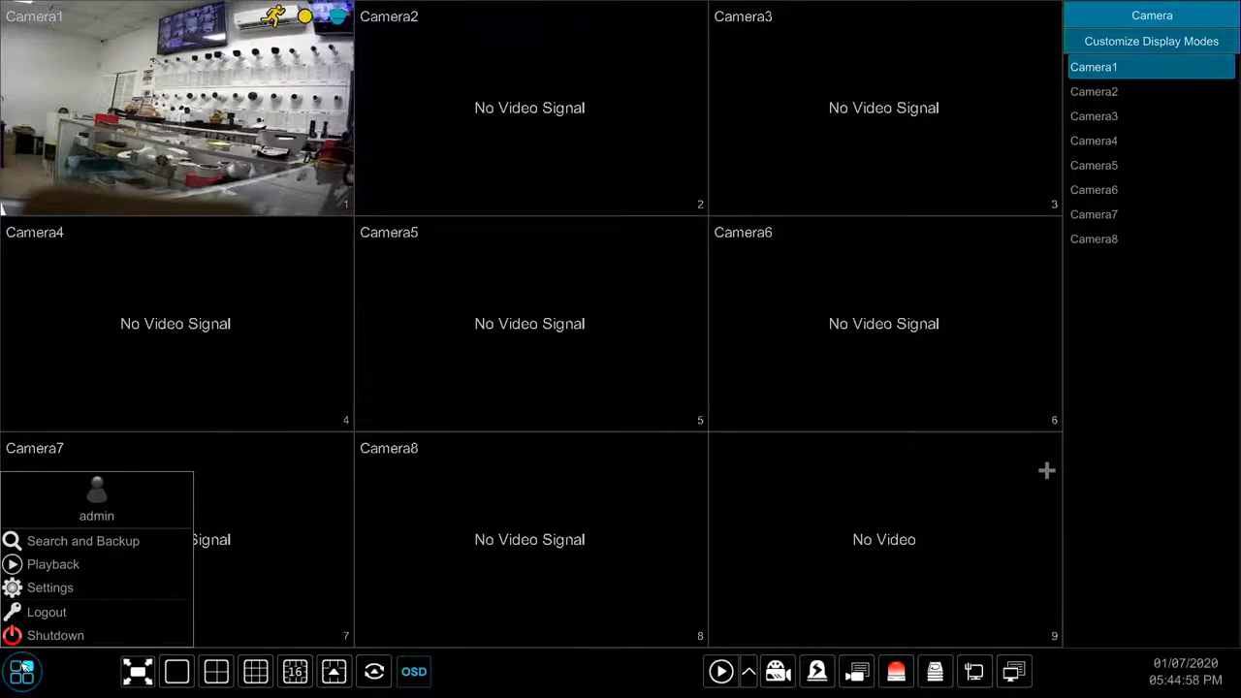
{"action": "left_click", "coordinate": [21, 672]}
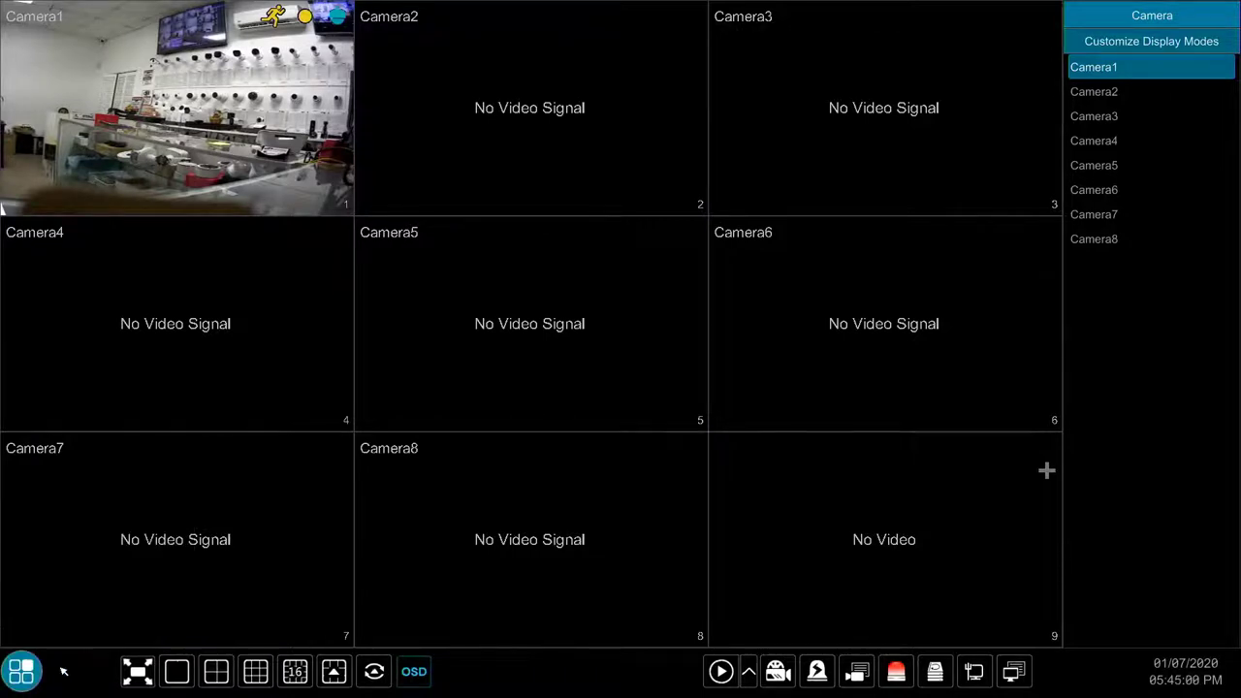
{"action": "mouse_move", "coordinate": [138, 671]}
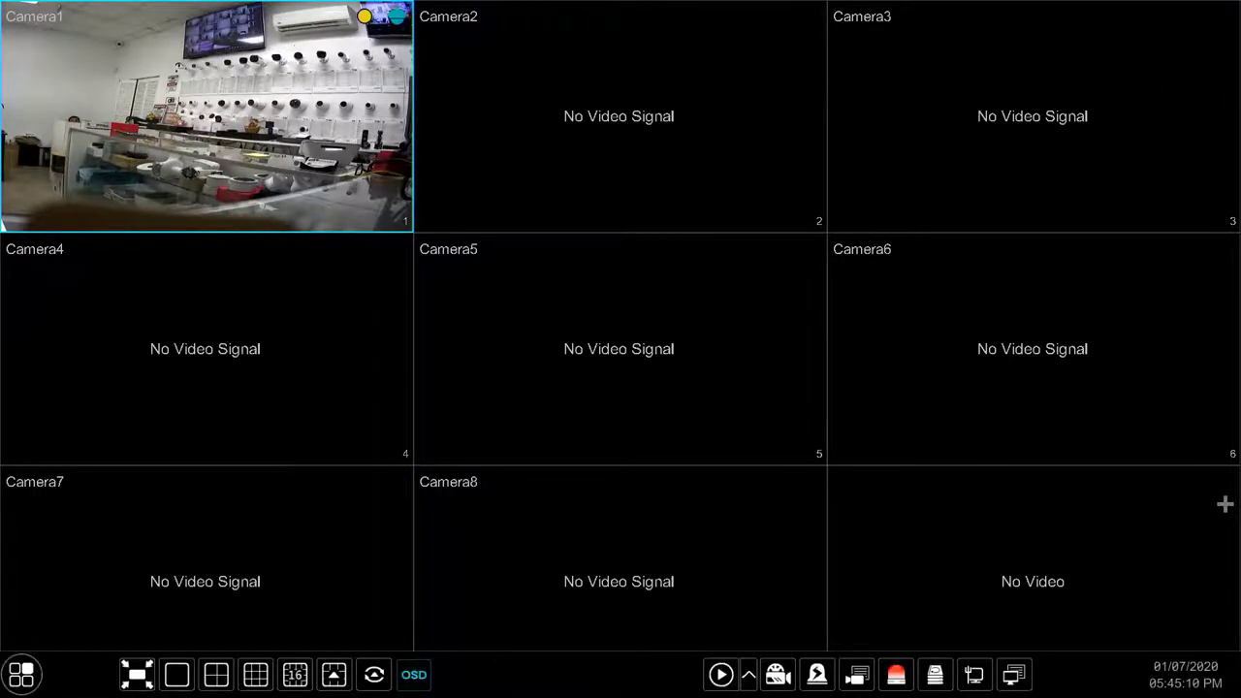
- Restore the camera list panel, then cycle the 1-, 4-, 9- and 16-tile layouts
{"action": "left_click", "coordinate": [136, 675]}
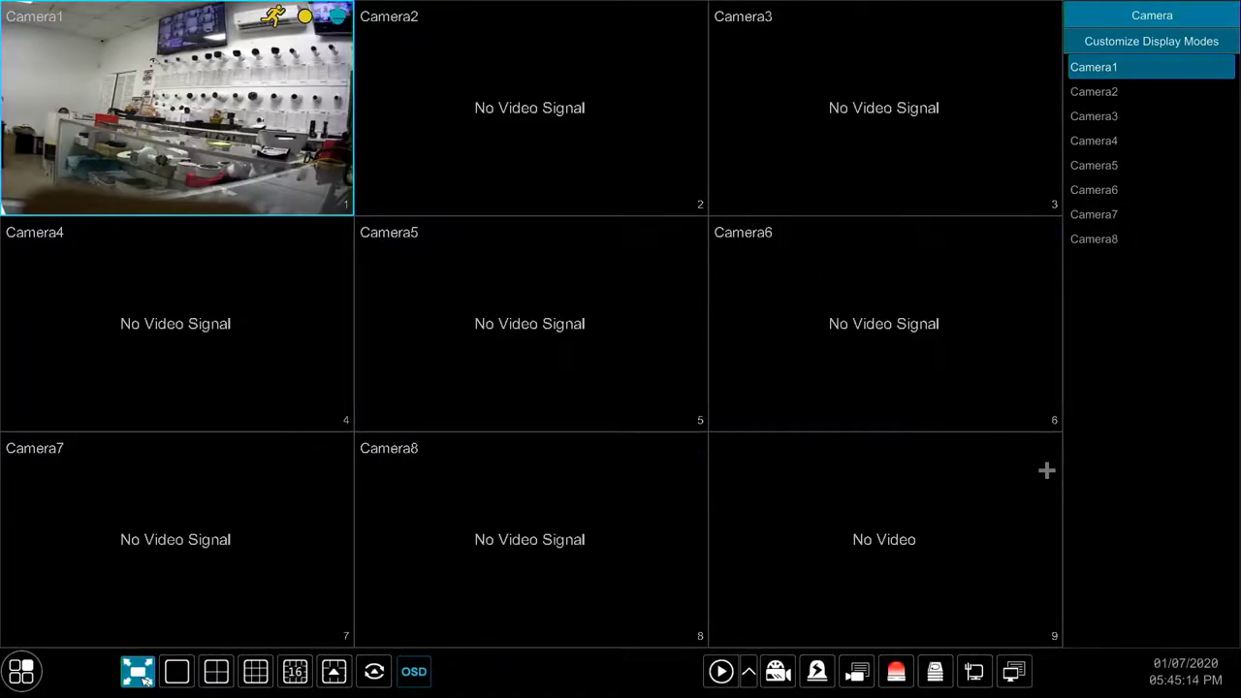
{"action": "left_click", "coordinate": [179, 671]}
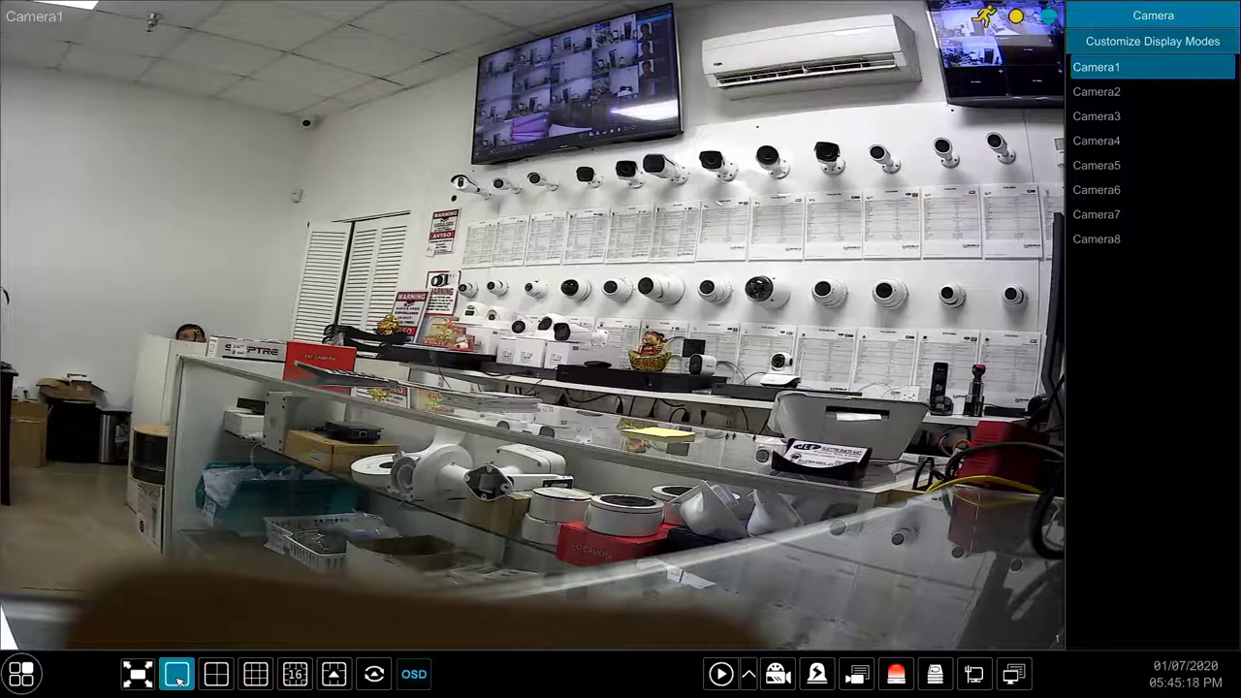
{"action": "left_click", "coordinate": [217, 675]}
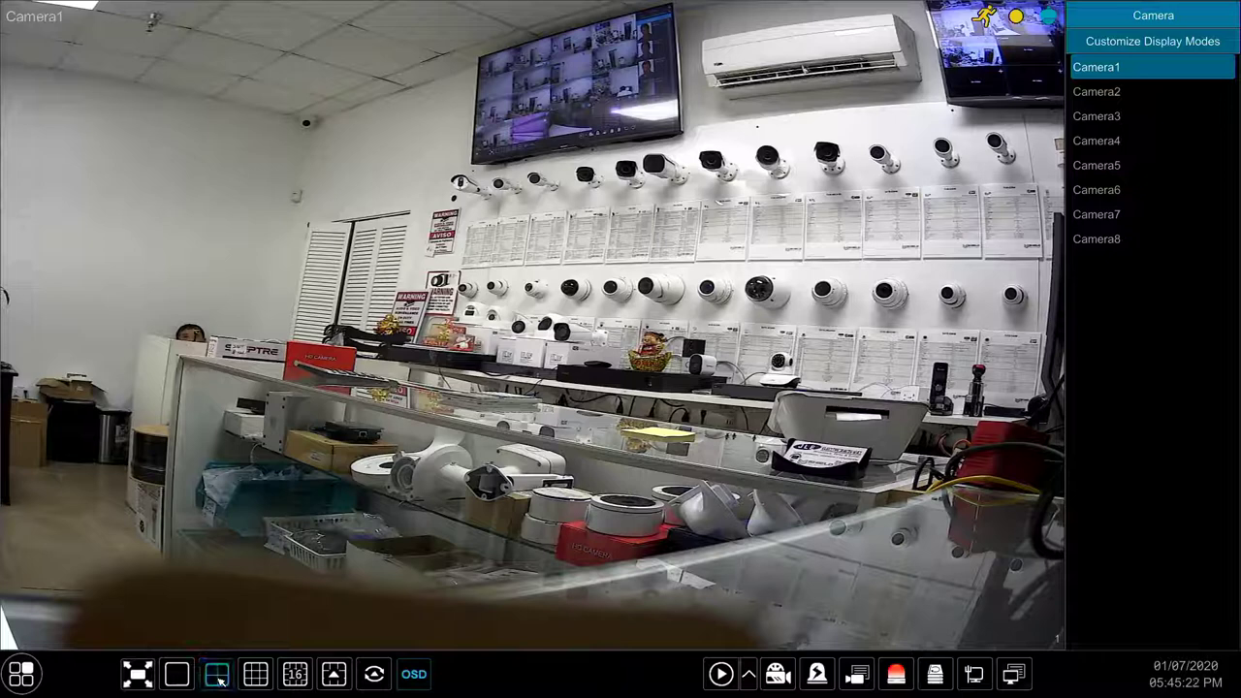
{"action": "left_click", "coordinate": [217, 673]}
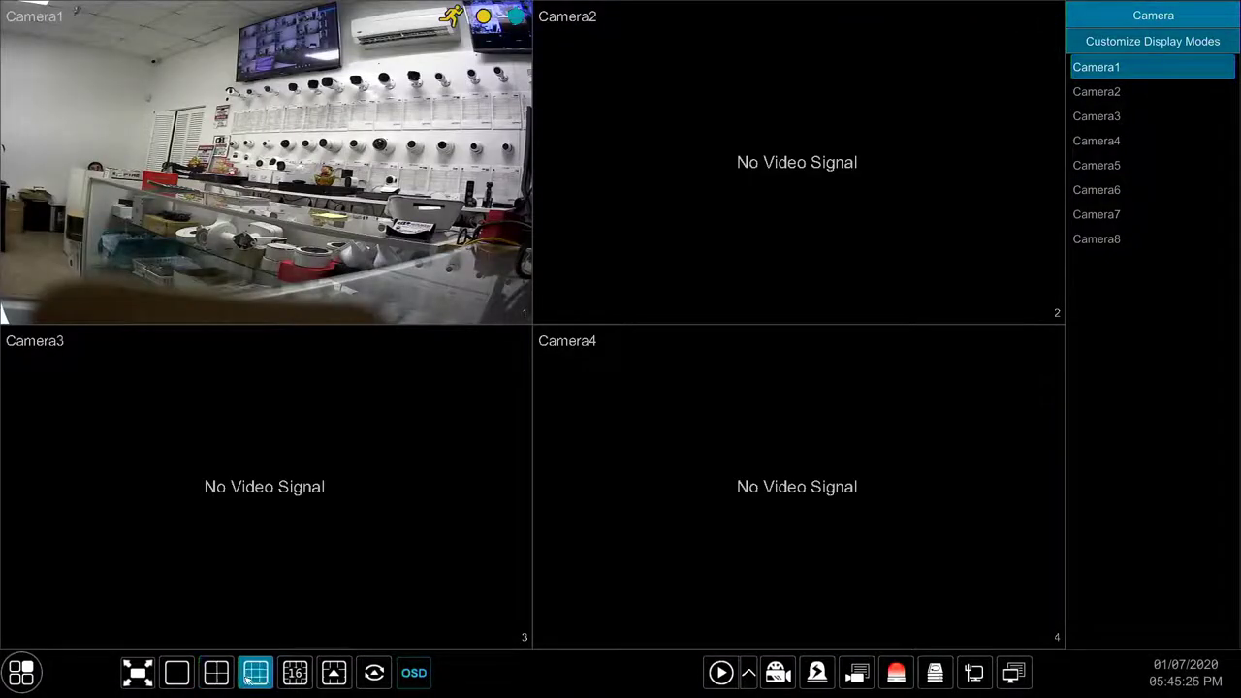
{"action": "left_click", "coordinate": [295, 671]}
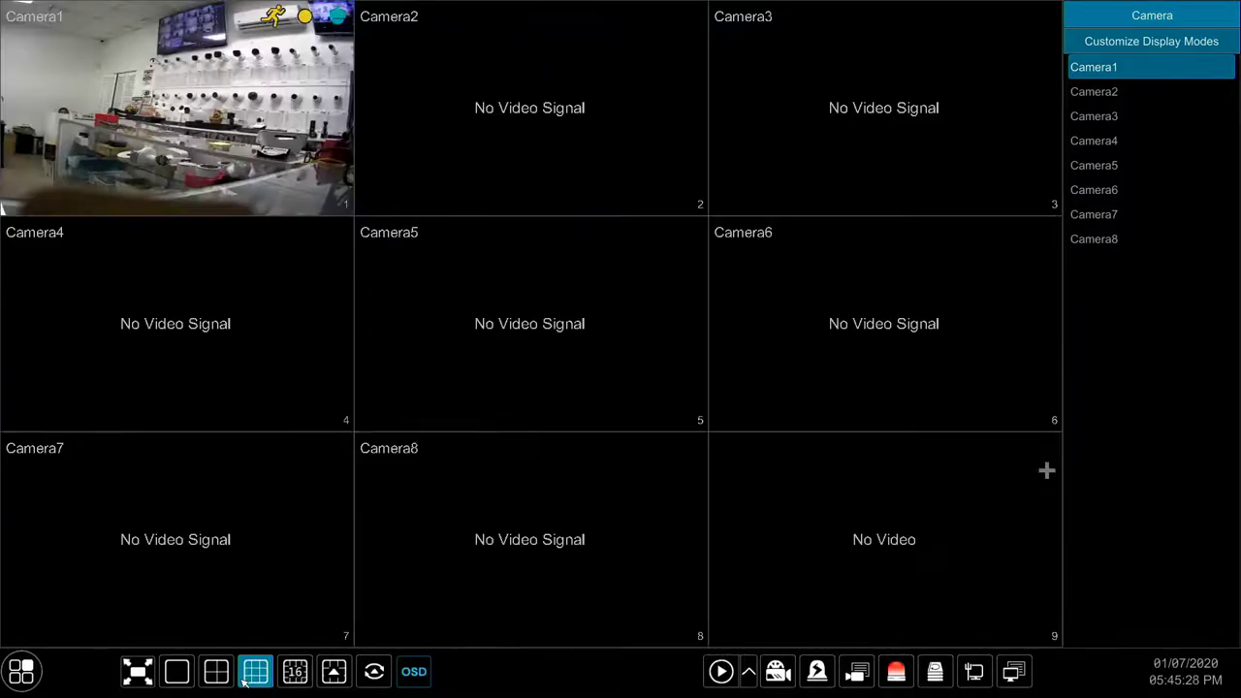
{"action": "left_click", "coordinate": [295, 671]}
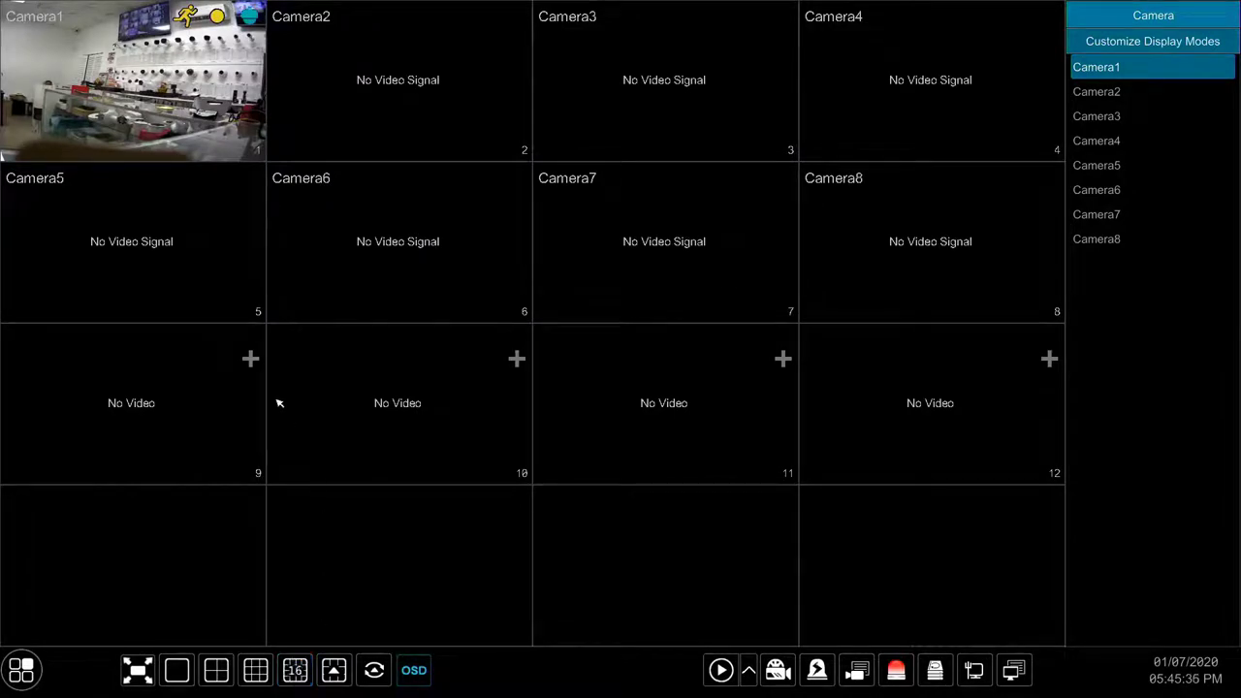
{"action": "mouse_move", "coordinate": [229, 368]}
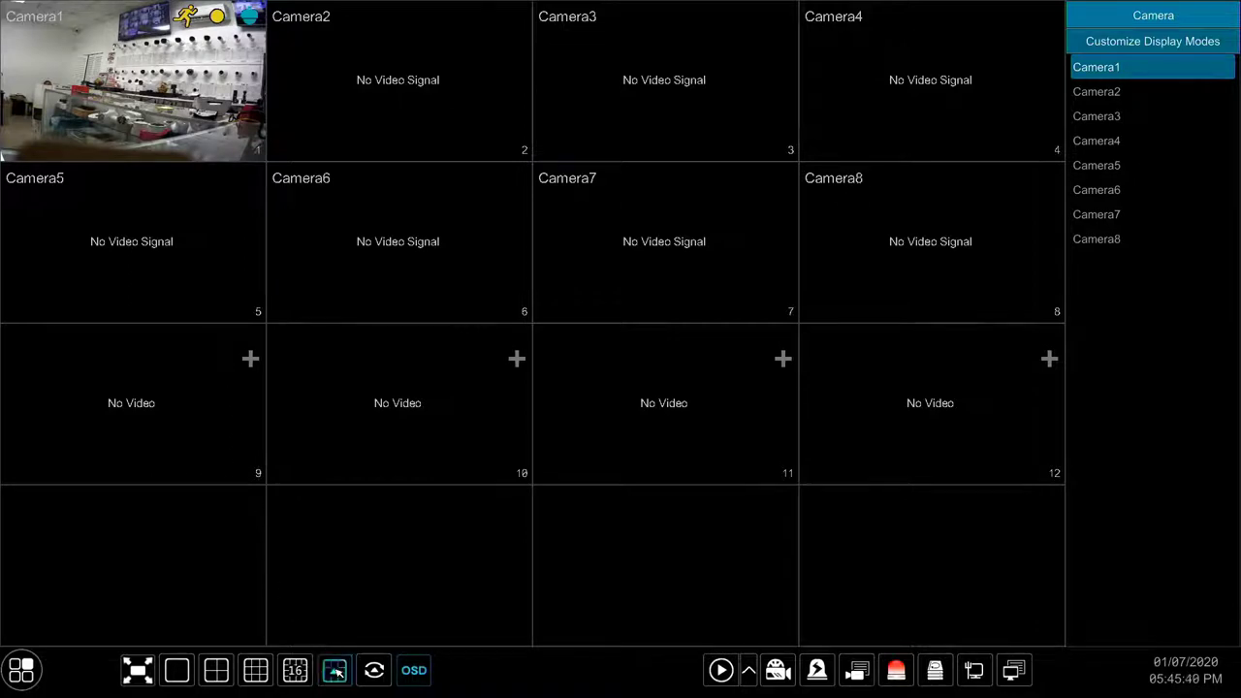
- Switch to the big-centre layout and place Camera1 in the large central tile
{"action": "left_click", "coordinate": [334, 671]}
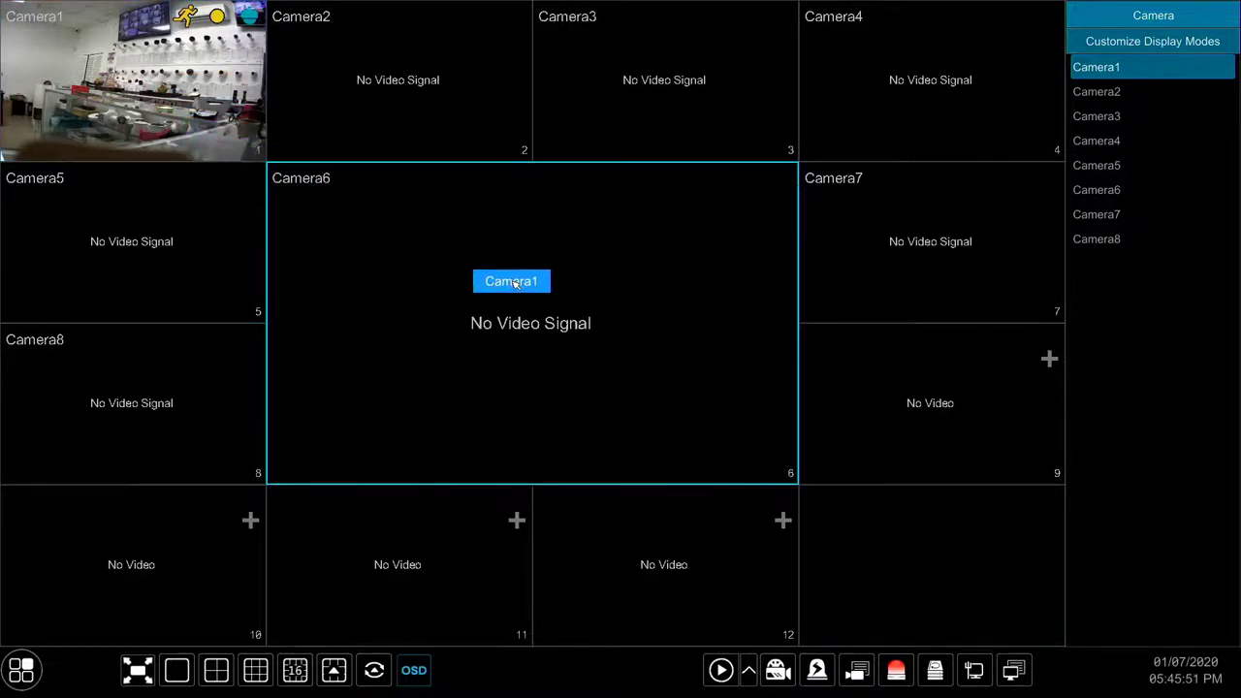
{"action": "left_click", "coordinate": [512, 282]}
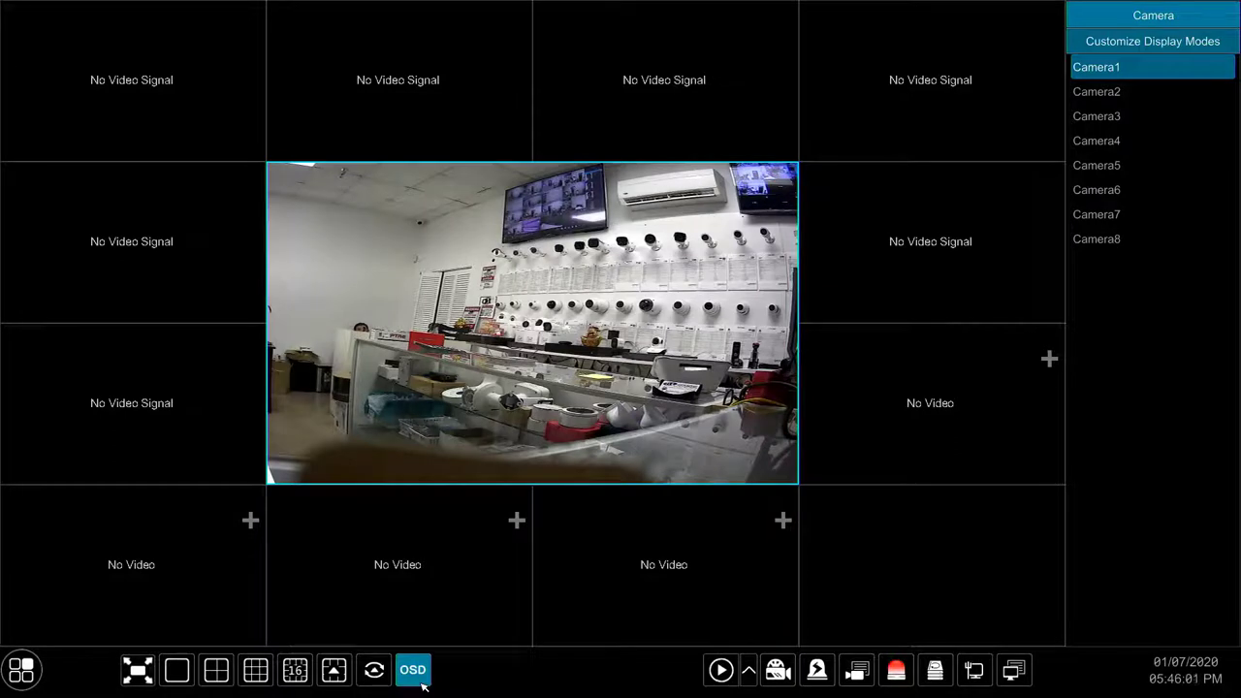
- Turn the OSD camera name labels back on across all tiles
{"action": "left_click", "coordinate": [413, 672]}
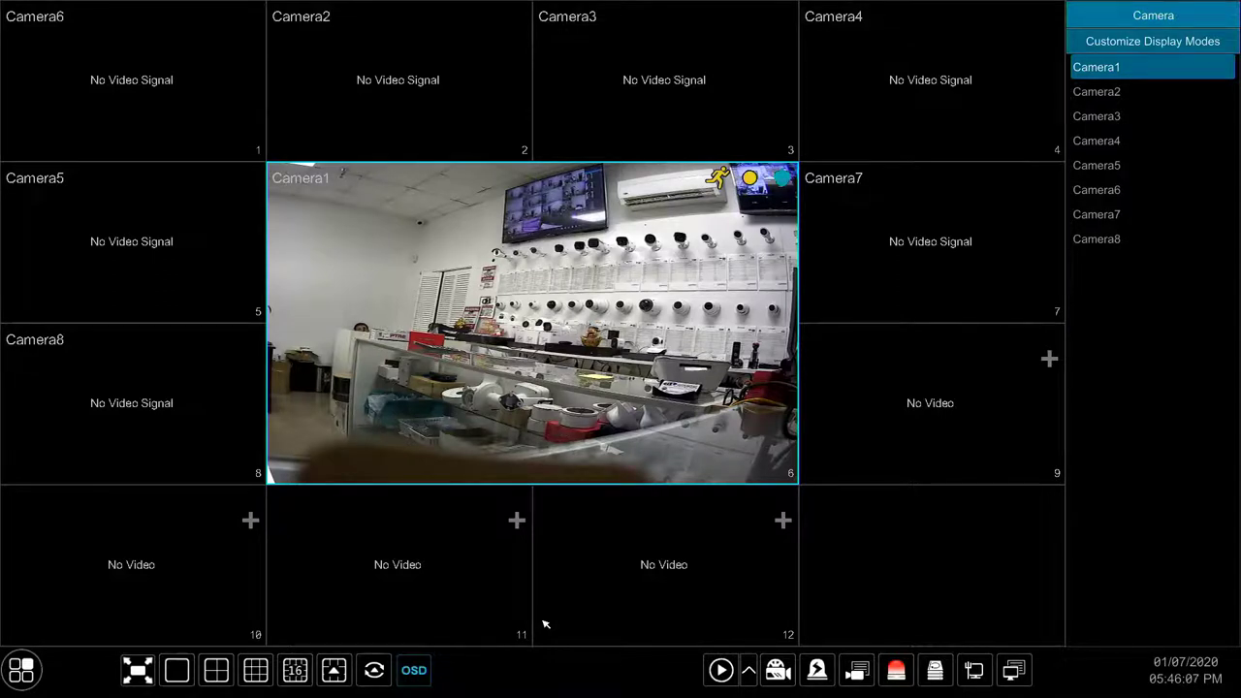
{"action": "left_click", "coordinate": [721, 672]}
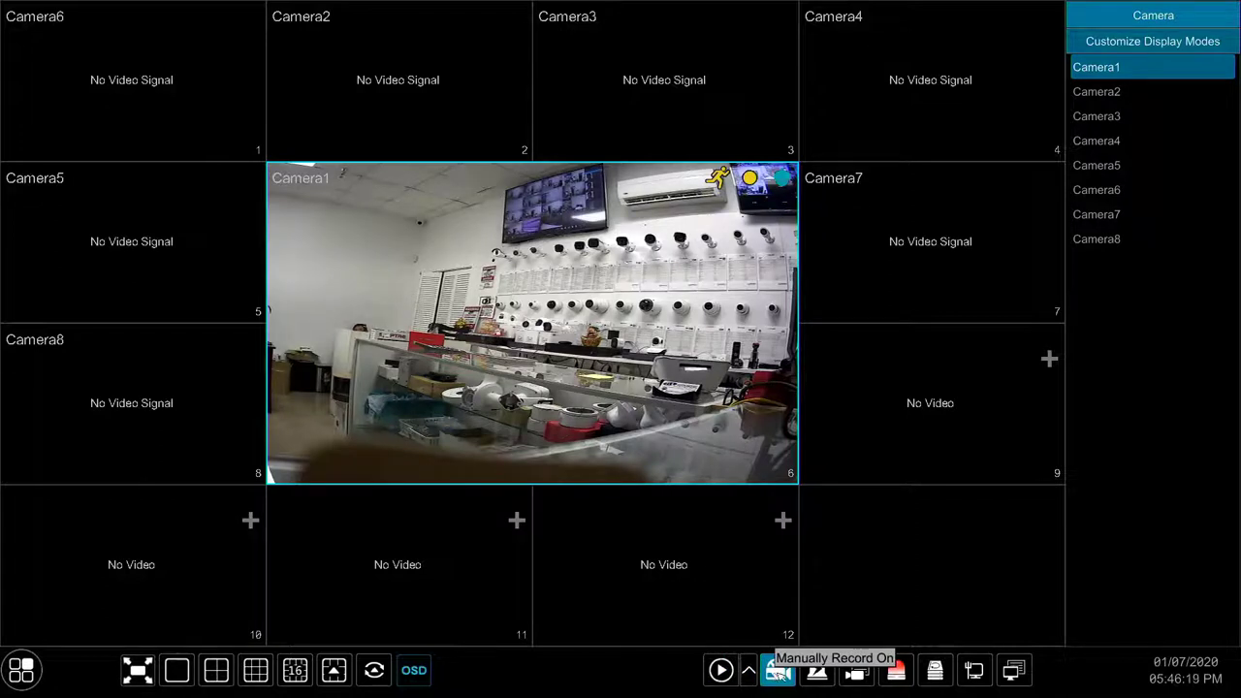
- Select Camera1's tile and enlarge it to fill the live view
{"action": "left_click", "coordinate": [780, 671]}
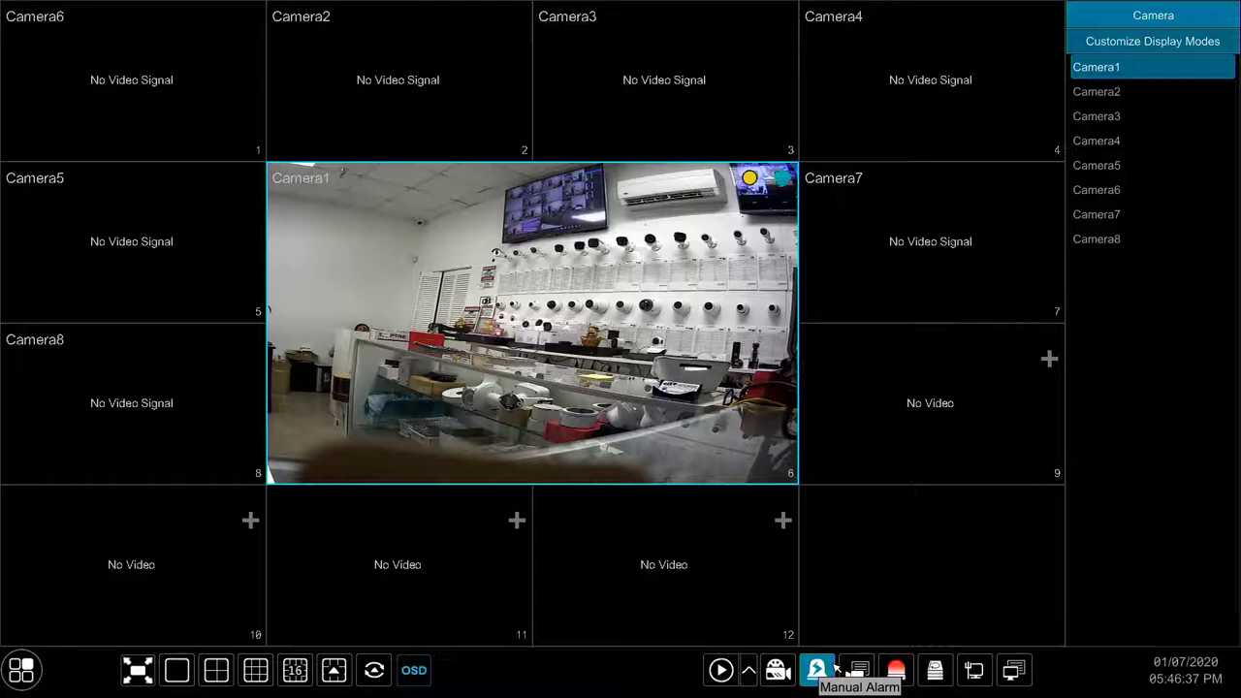
{"action": "mouse_move", "coordinate": [857, 671]}
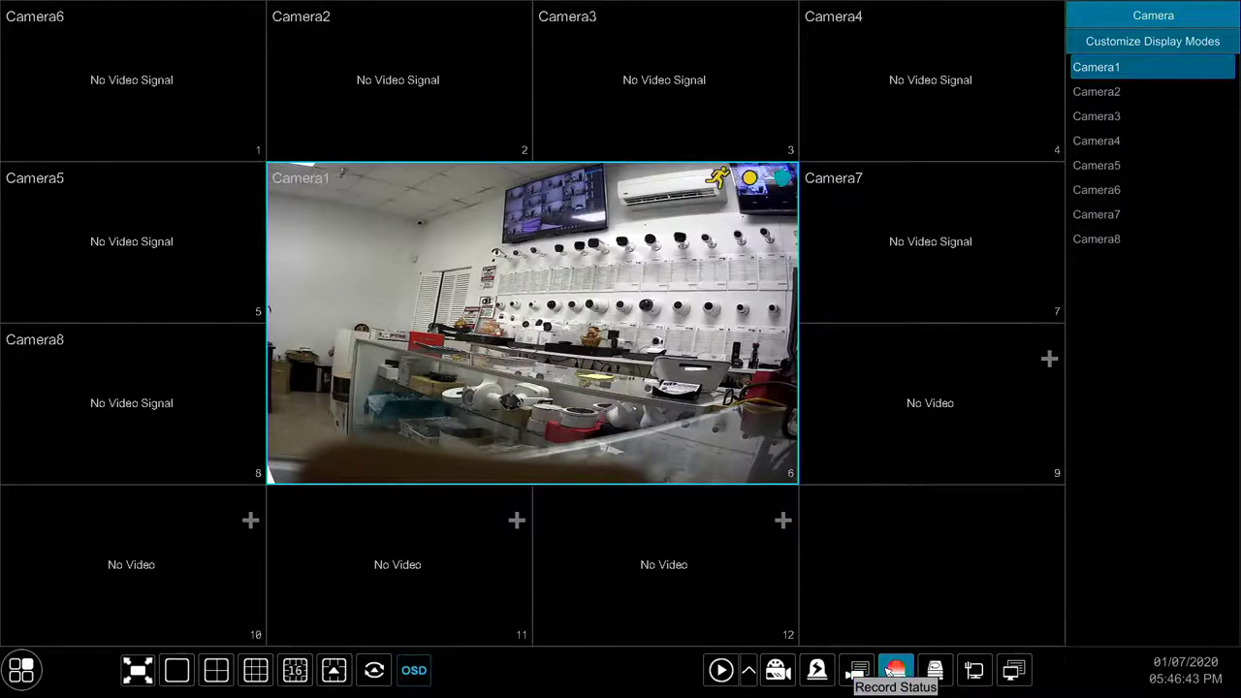
{"action": "mouse_move", "coordinate": [896, 671]}
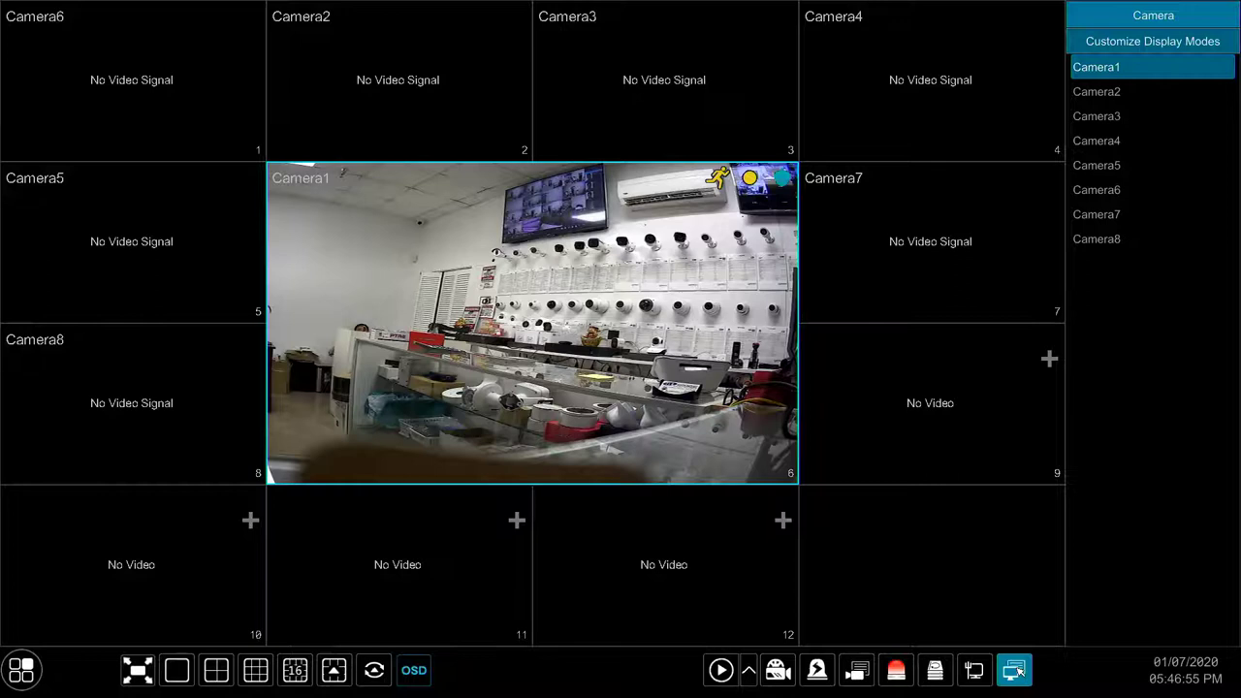
{"action": "mouse_move", "coordinate": [1015, 672]}
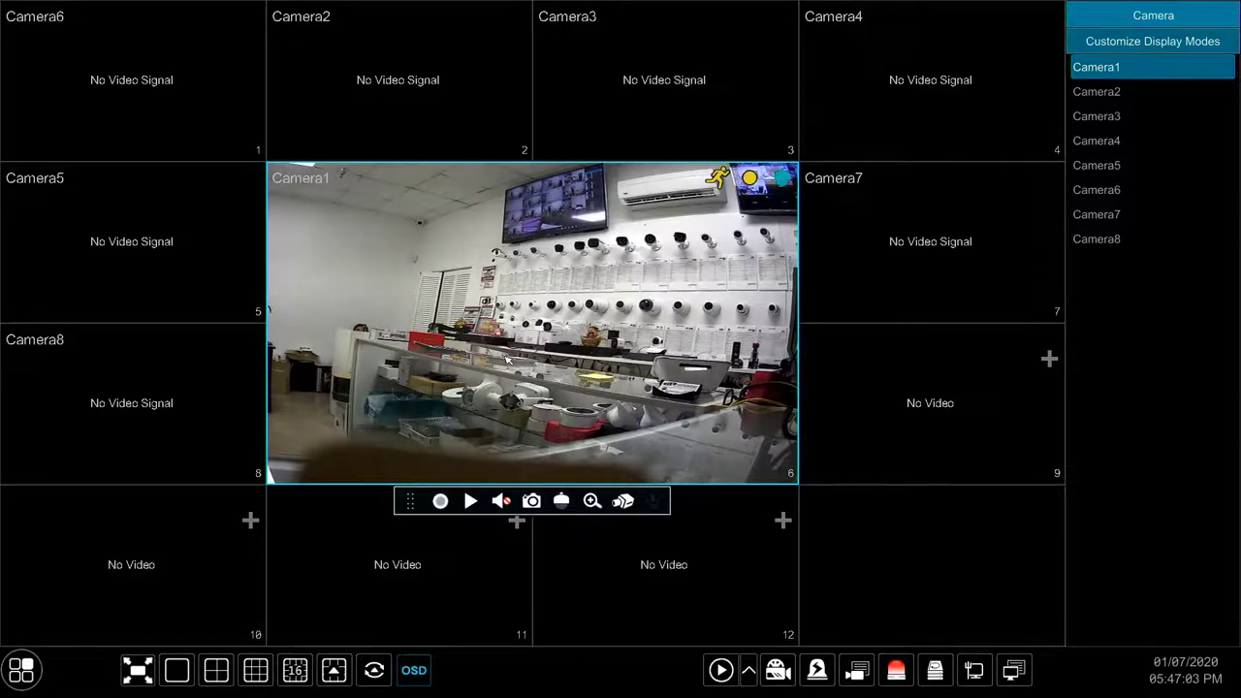
{"action": "mouse_move", "coordinate": [464, 384]}
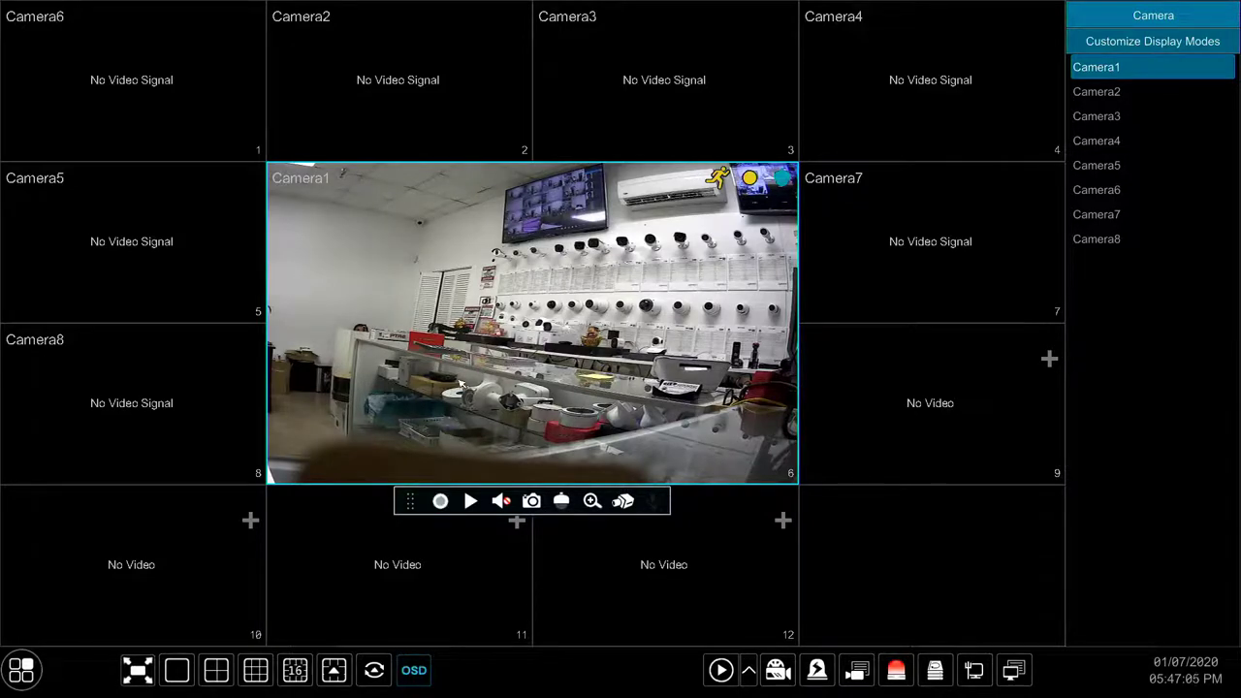
{"action": "double_click", "coordinate": [532, 326]}
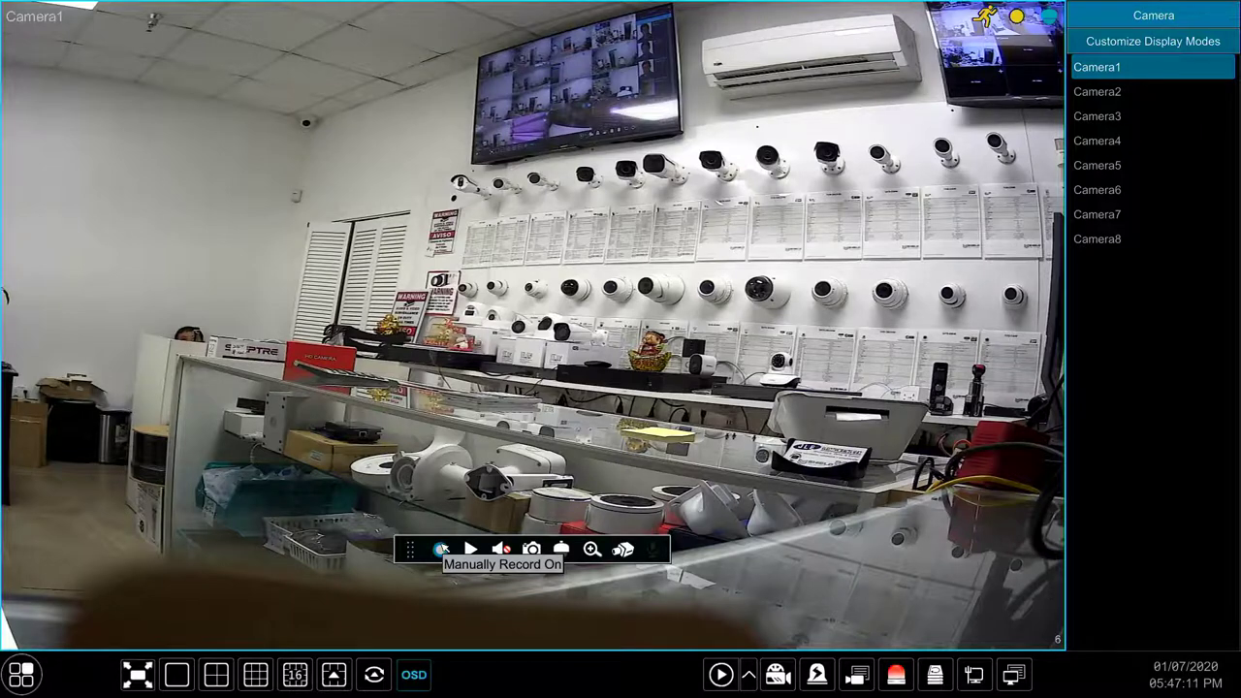
{"action": "mouse_move", "coordinate": [469, 549]}
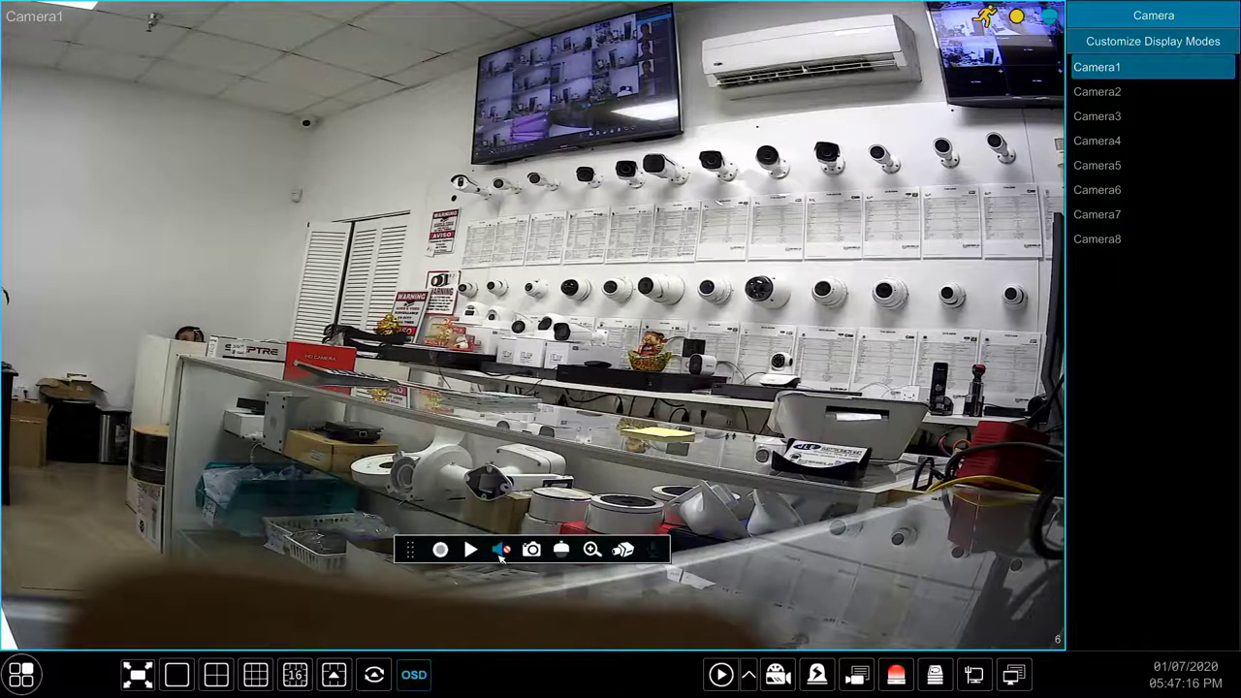
- Toggle Camera1's audio and open its PTZ control from the quick toolbar
{"action": "left_click", "coordinate": [501, 551]}
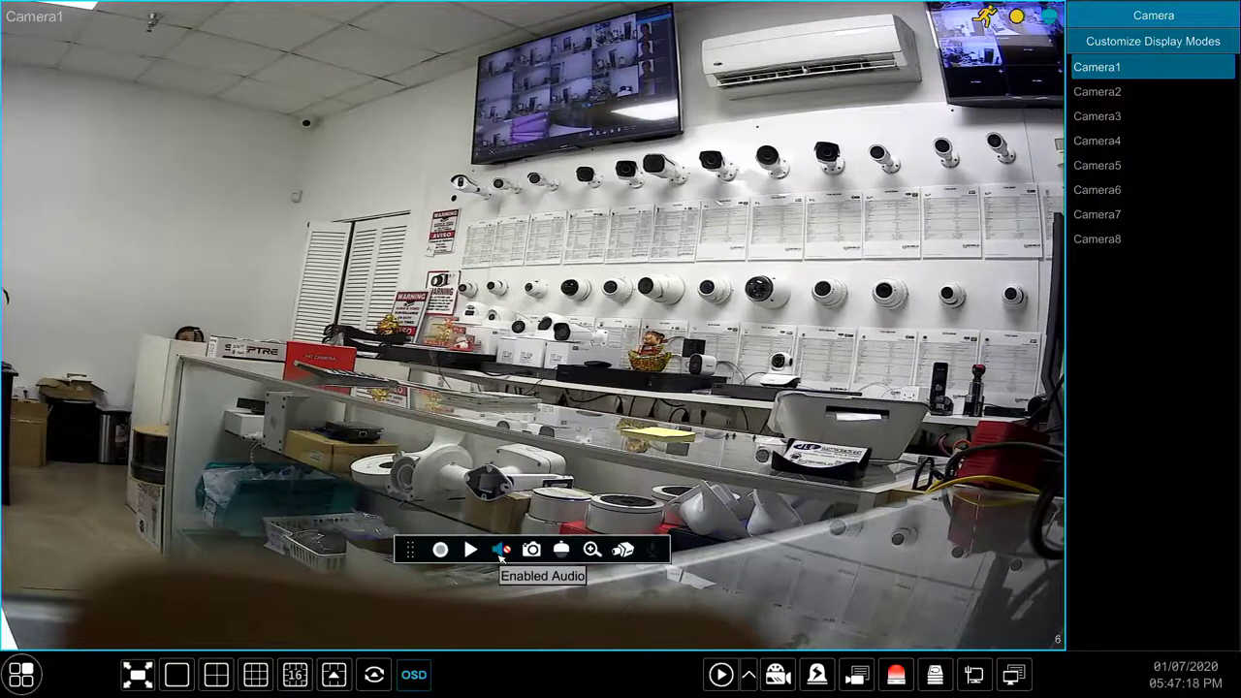
{"action": "left_click", "coordinate": [501, 551]}
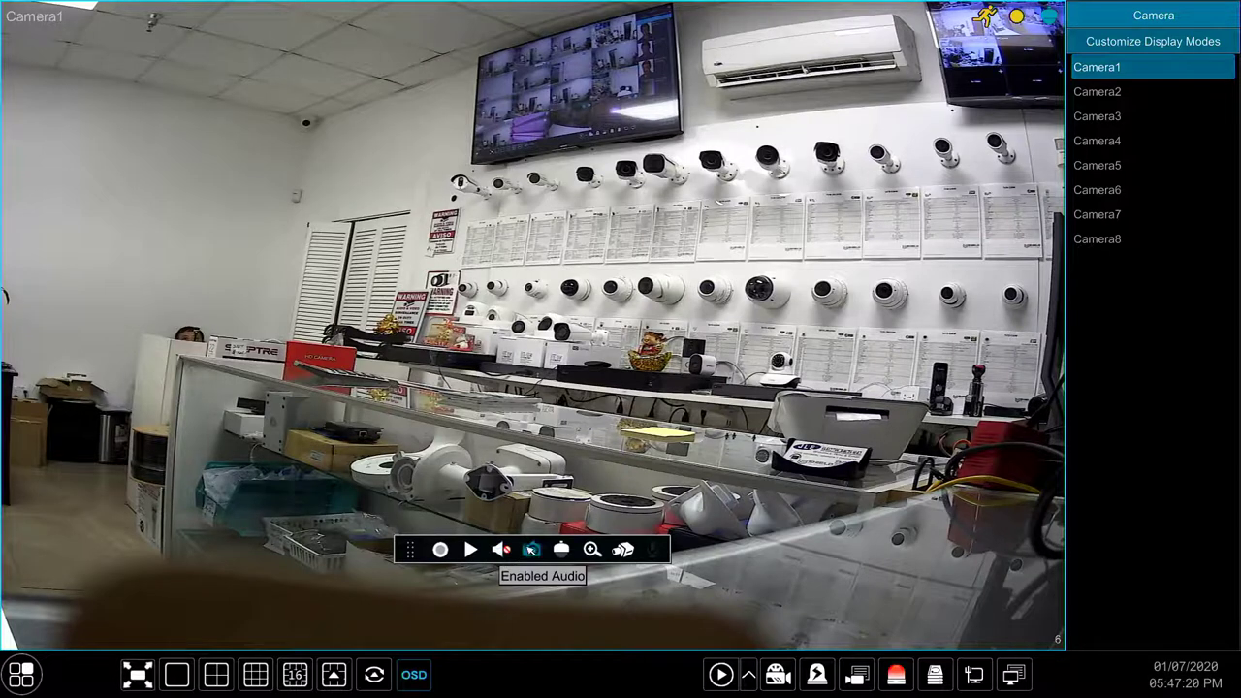
{"action": "mouse_move", "coordinate": [531, 551]}
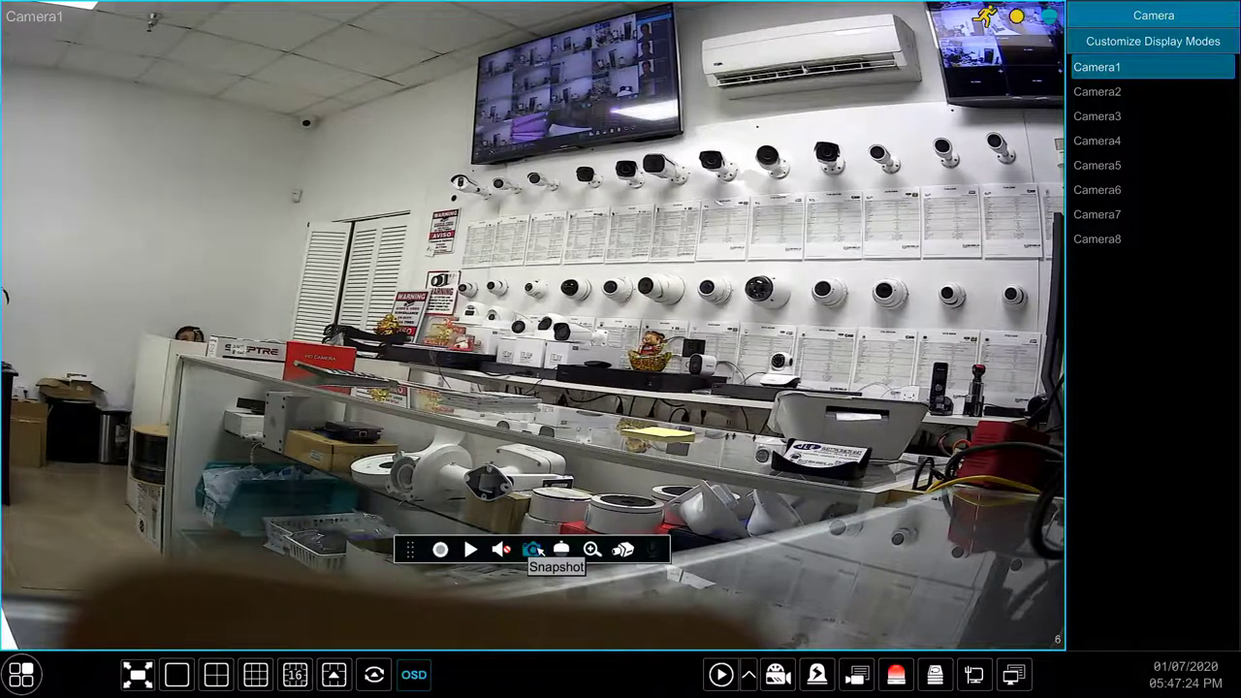
{"action": "mouse_move", "coordinate": [563, 551]}
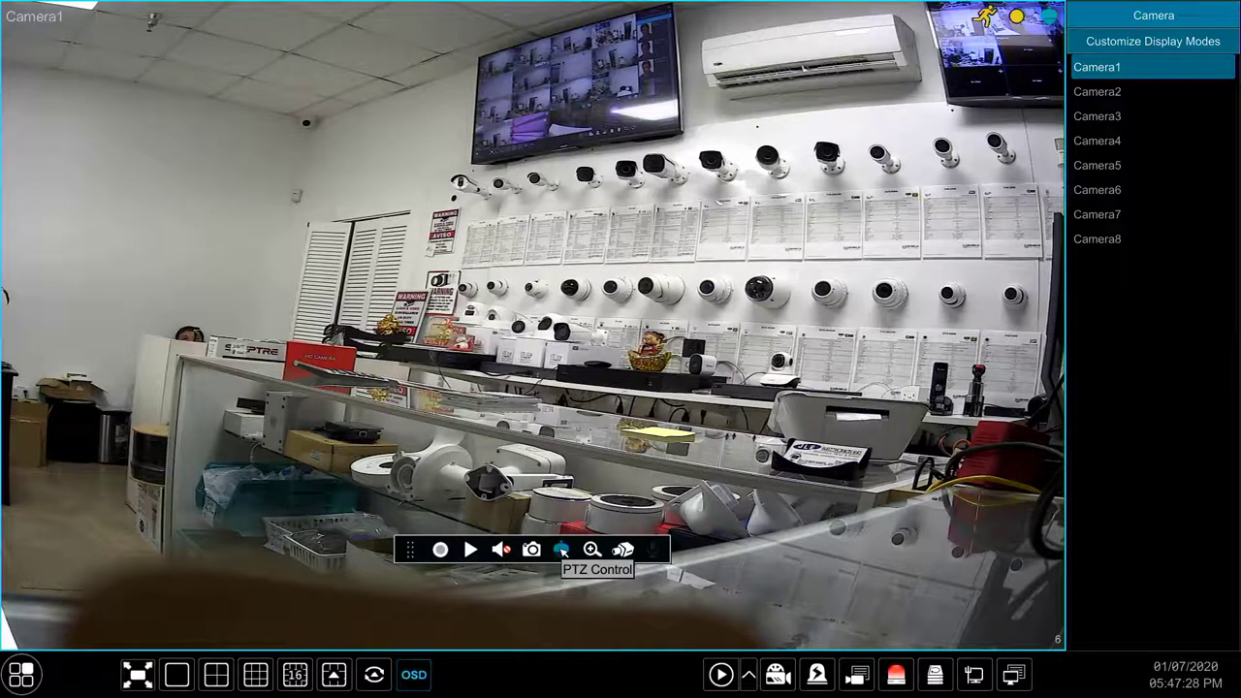
{"action": "left_click", "coordinate": [562, 551]}
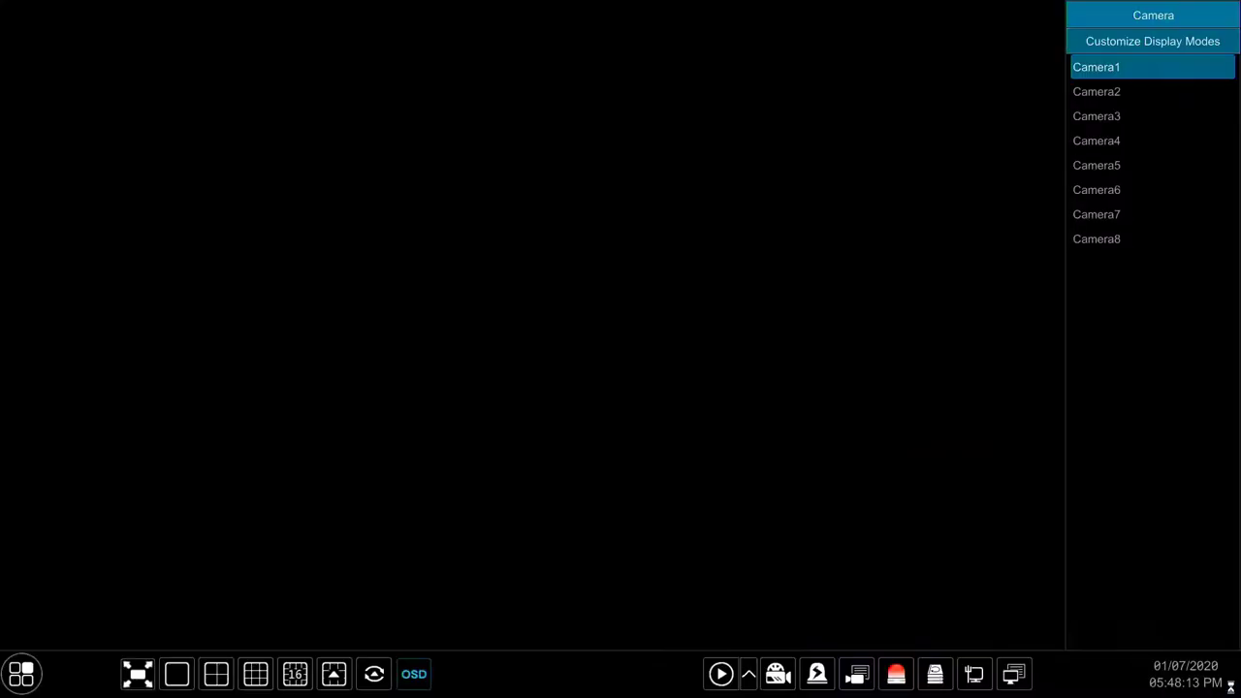
- In Camera1's Image Adjust, sweep saturation to 0, 255, then settle at 123
{"action": "left_click", "coordinate": [1098, 66]}
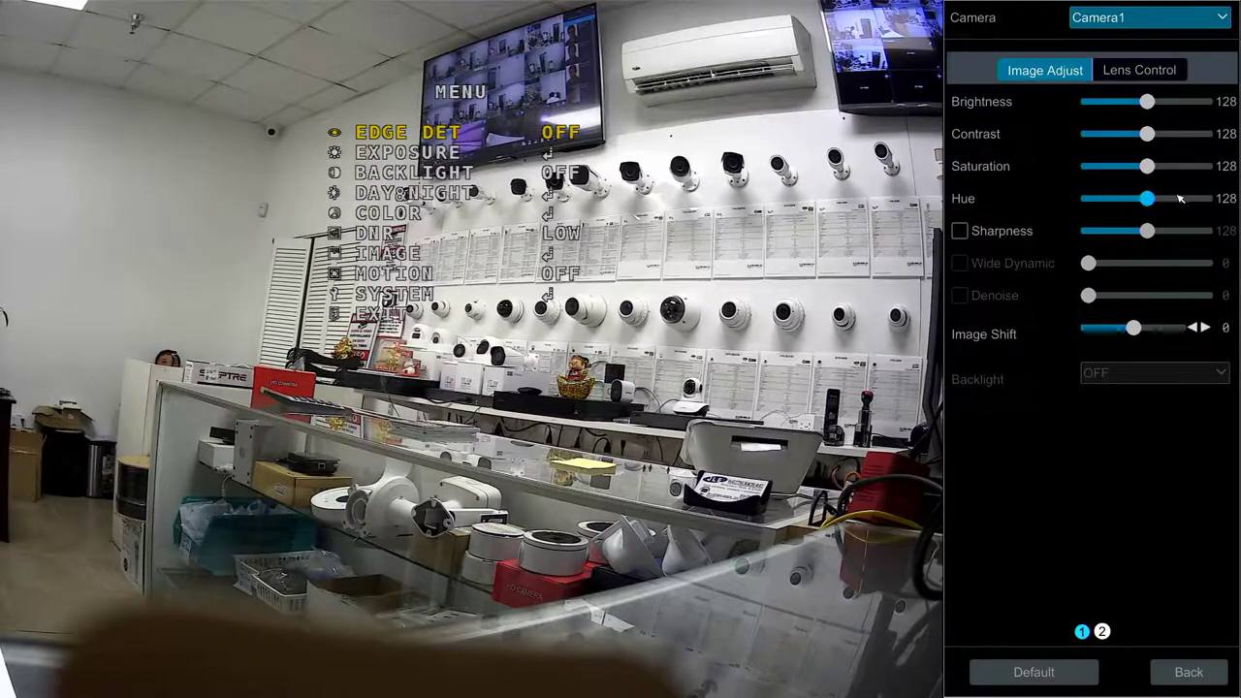
{"action": "left_click_drag", "start_coordinate": [1149, 167], "coordinate": [1125, 167]}
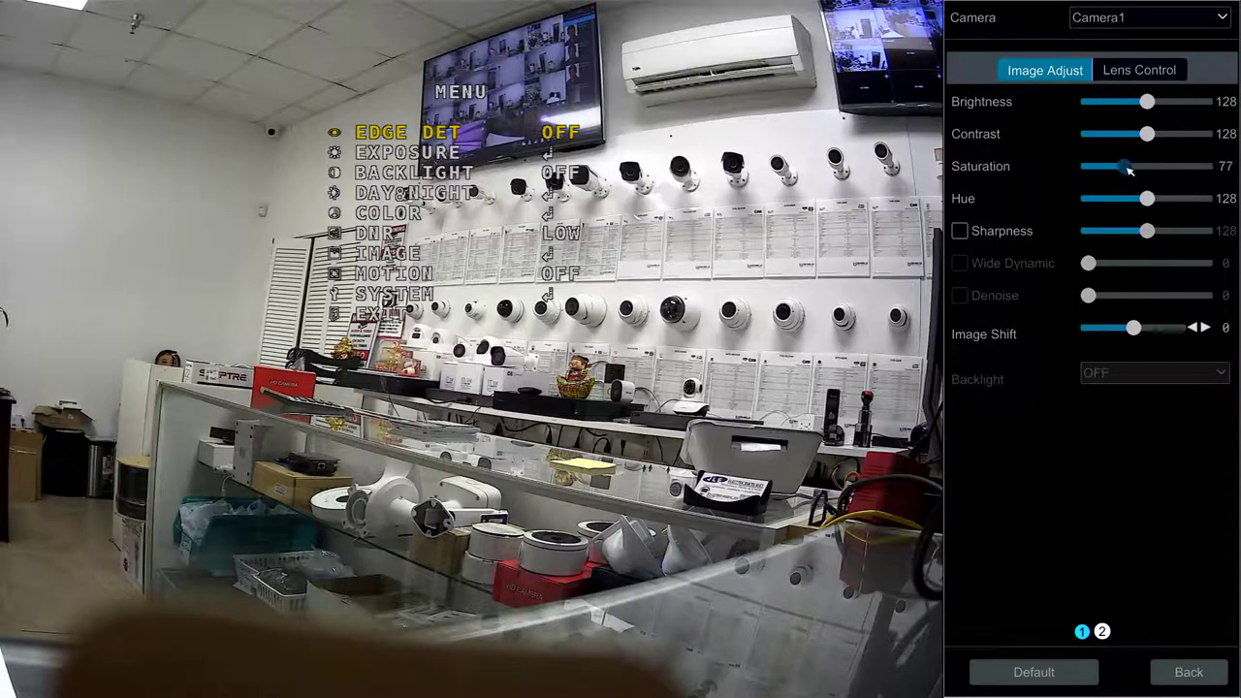
{"action": "left_click_drag", "start_coordinate": [1125, 166], "coordinate": [1088, 167]}
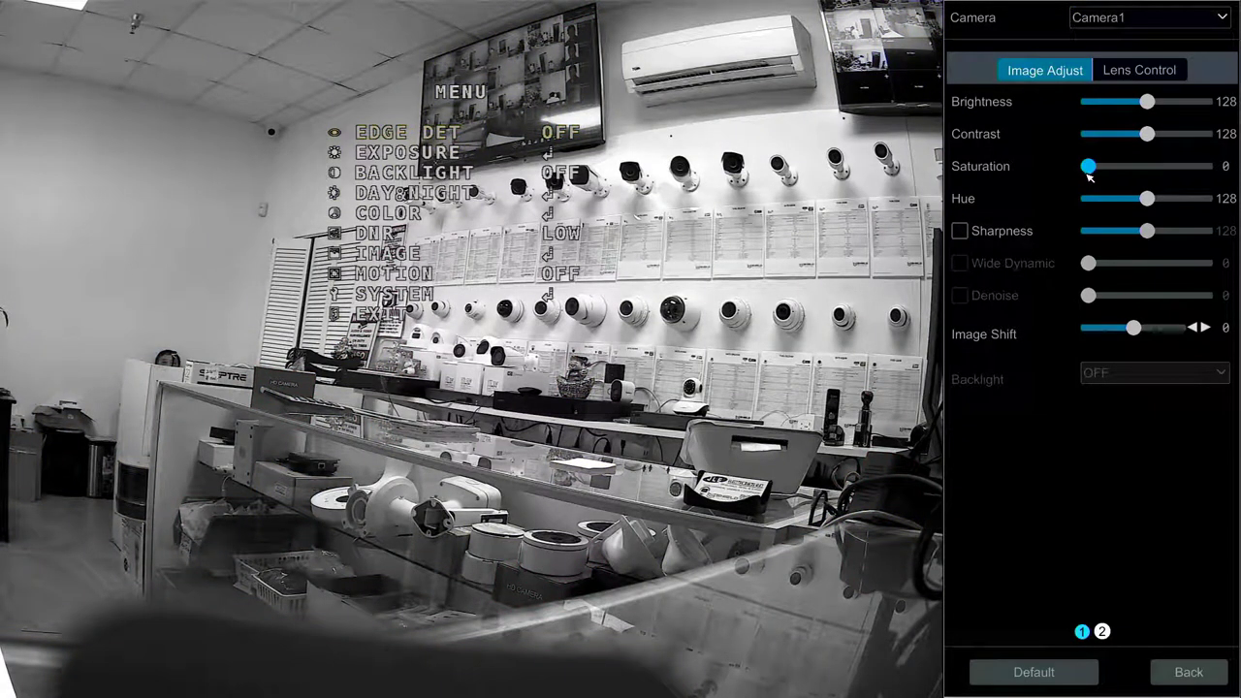
{"action": "left_click_drag", "start_coordinate": [1088, 167], "coordinate": [1207, 167]}
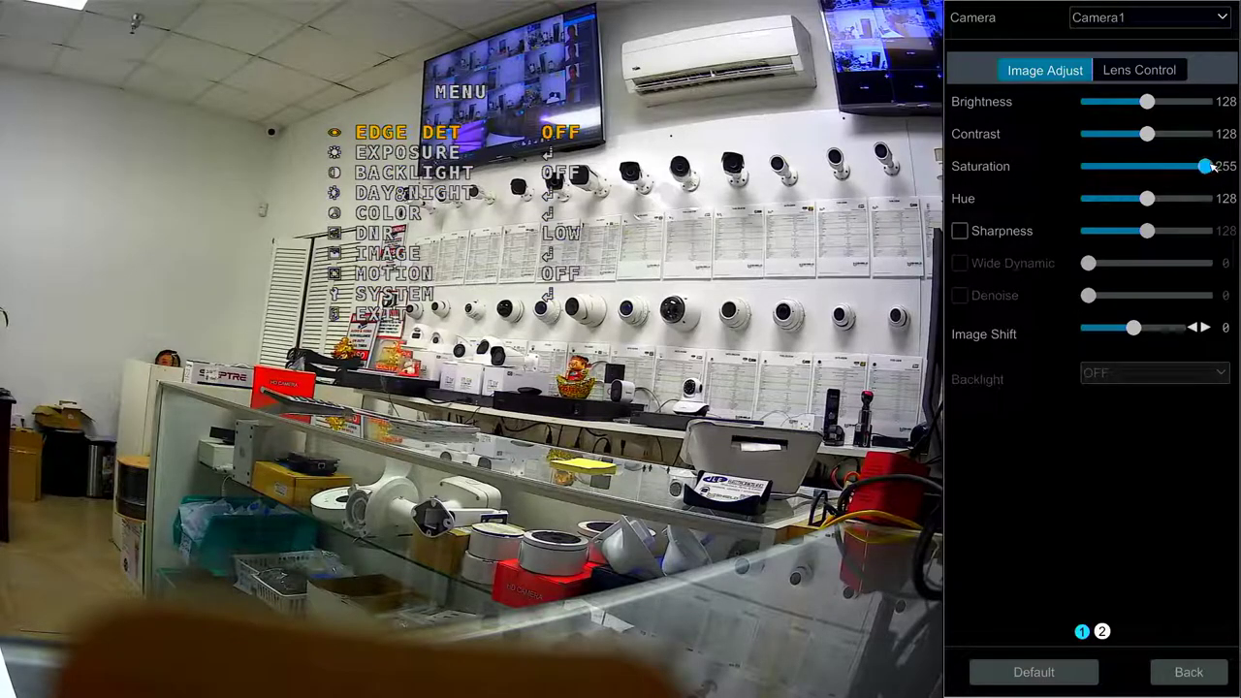
{"action": "left_click_drag", "start_coordinate": [1202, 167], "coordinate": [1152, 167]}
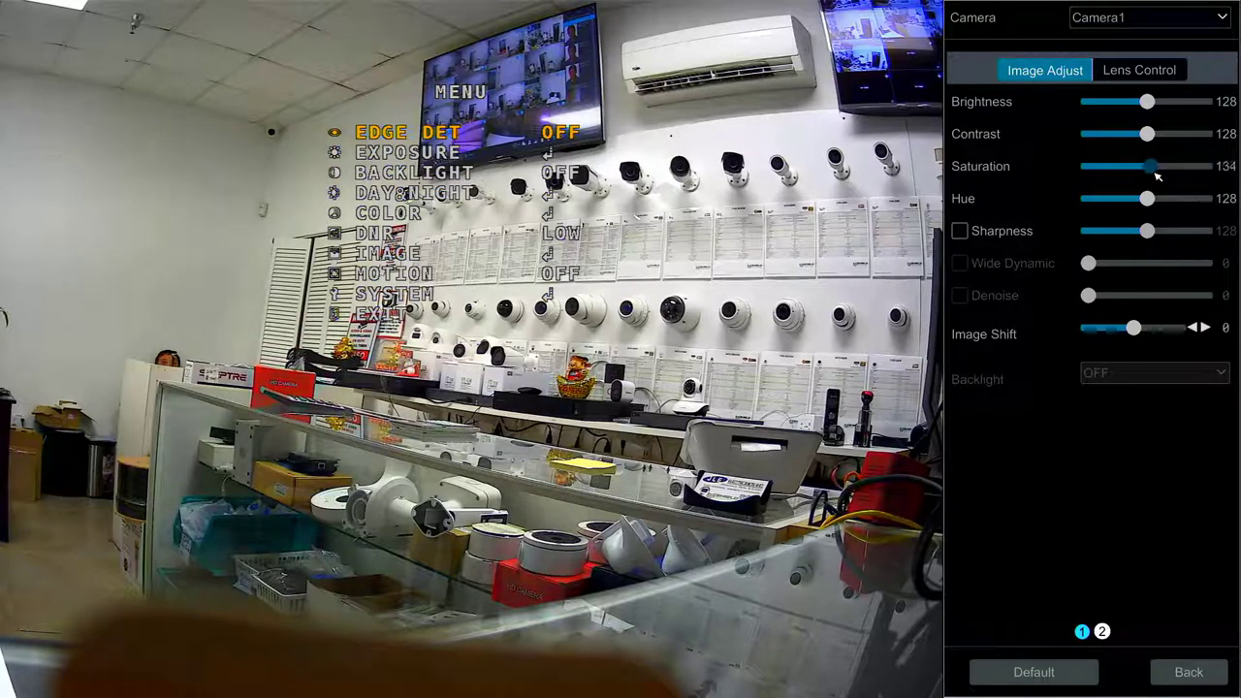
{"action": "left_click_drag", "start_coordinate": [1153, 167], "coordinate": [1116, 167]}
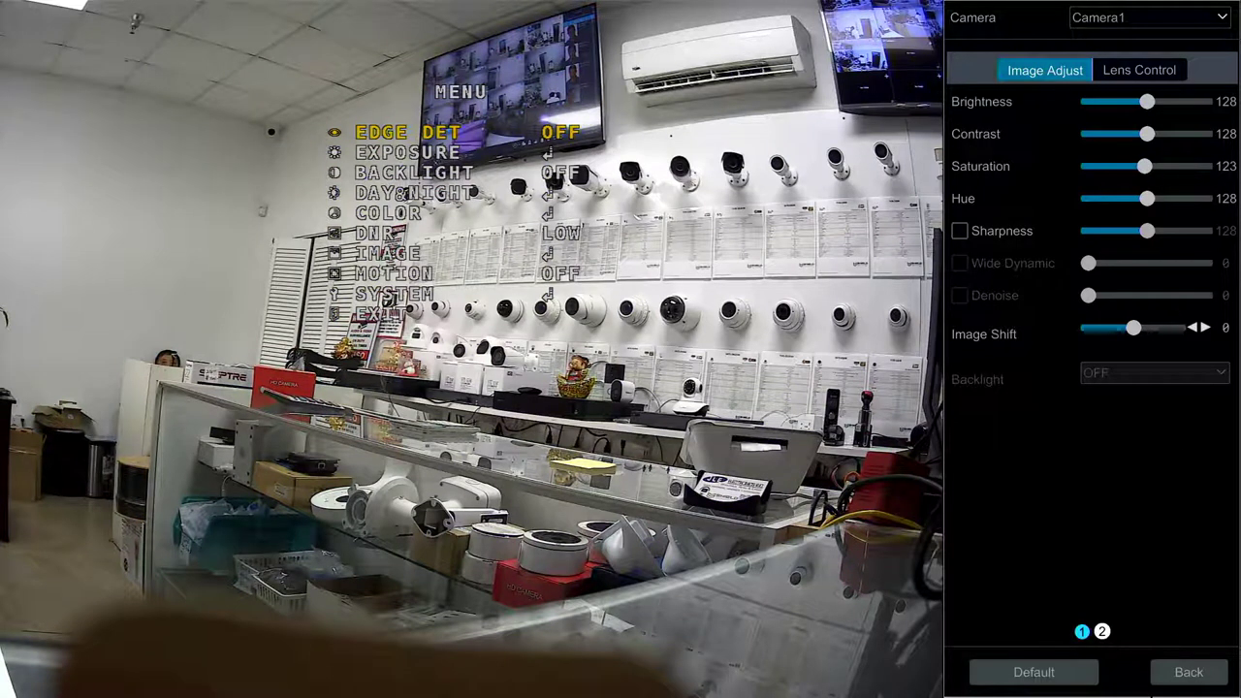